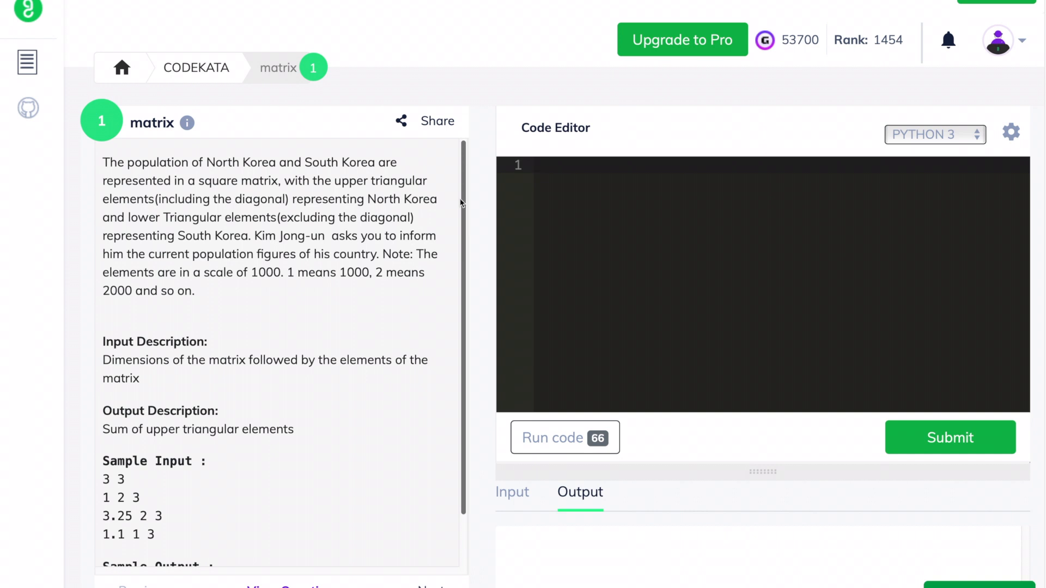
- Highlight the 1000-scale note in the problem, then begin line 1 with 'a,b ='
{"action": "left_click_drag", "start_coordinate": [205, 163], "coordinate": [342, 163]}
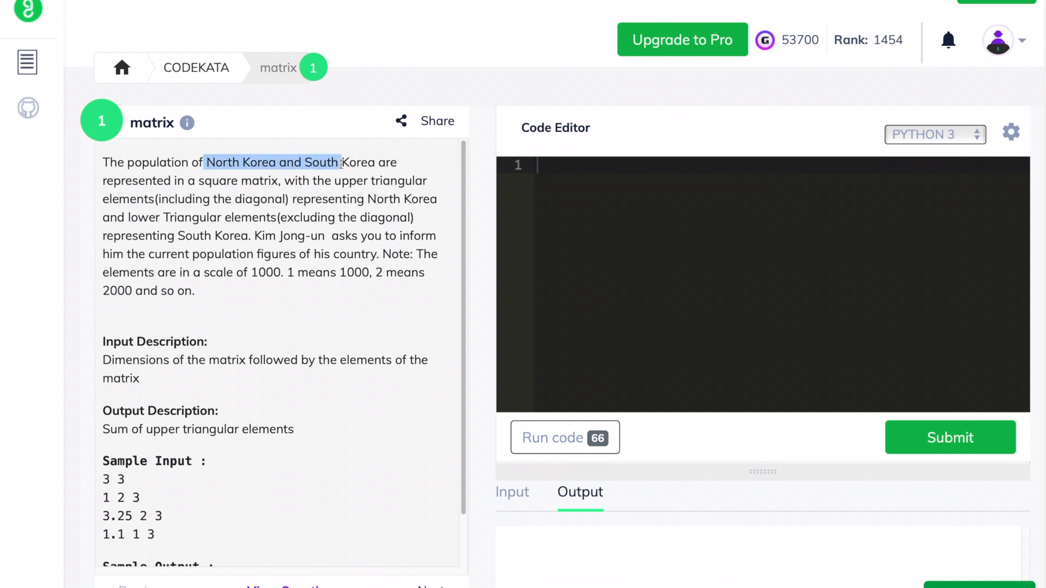
{"action": "left_click", "coordinate": [328, 185]}
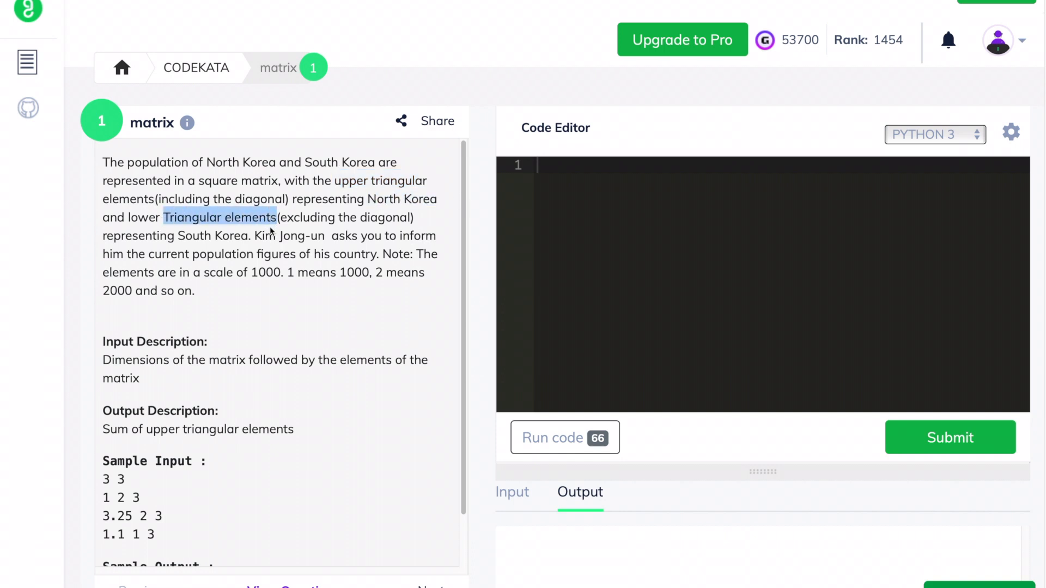
{"action": "left_click_drag", "start_coordinate": [252, 236], "coordinate": [430, 254]}
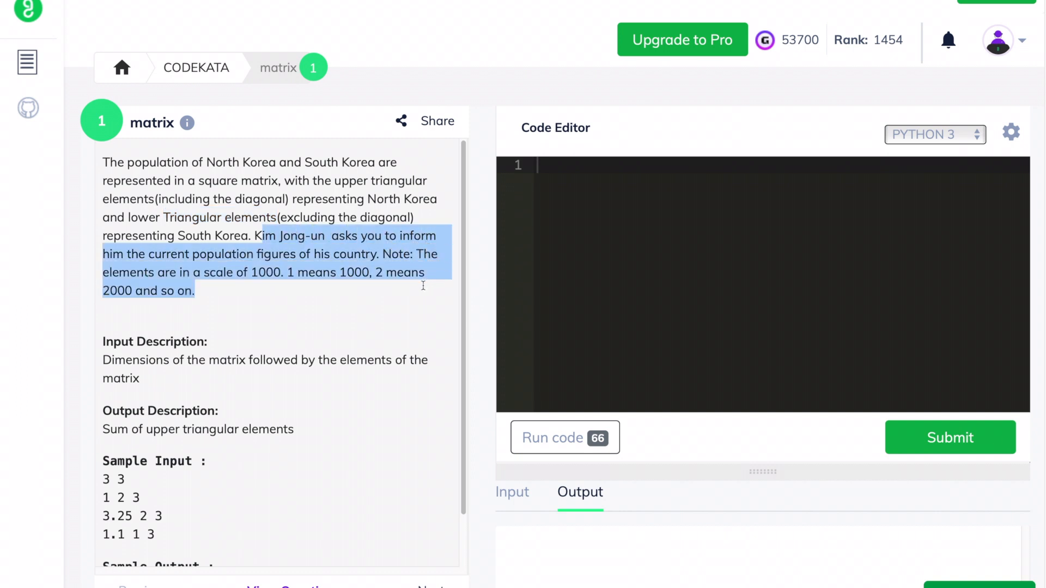
{"action": "mouse_move", "coordinate": [106, 497]}
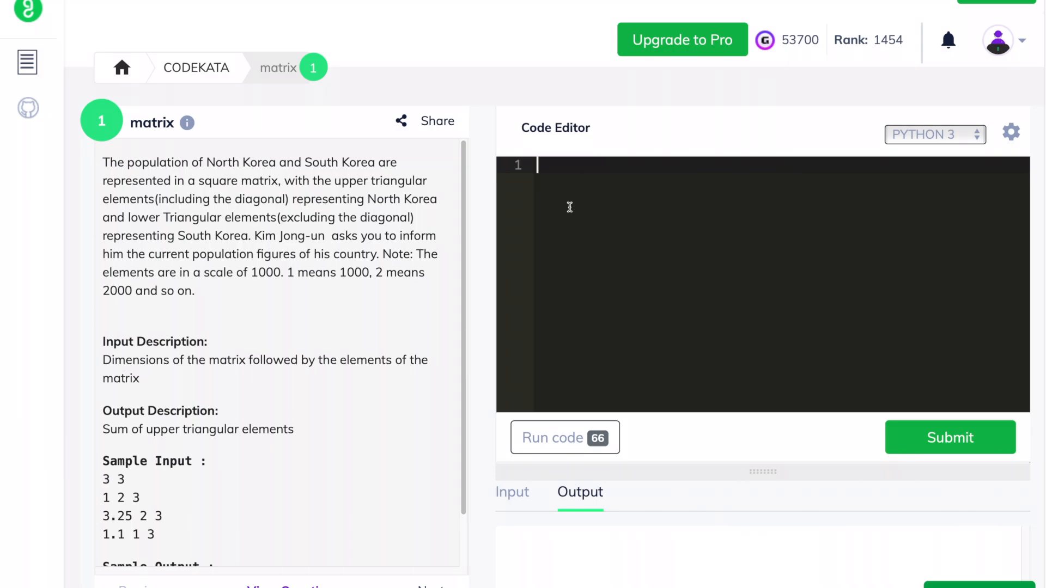
{"action": "type", "text": "a,b ="}
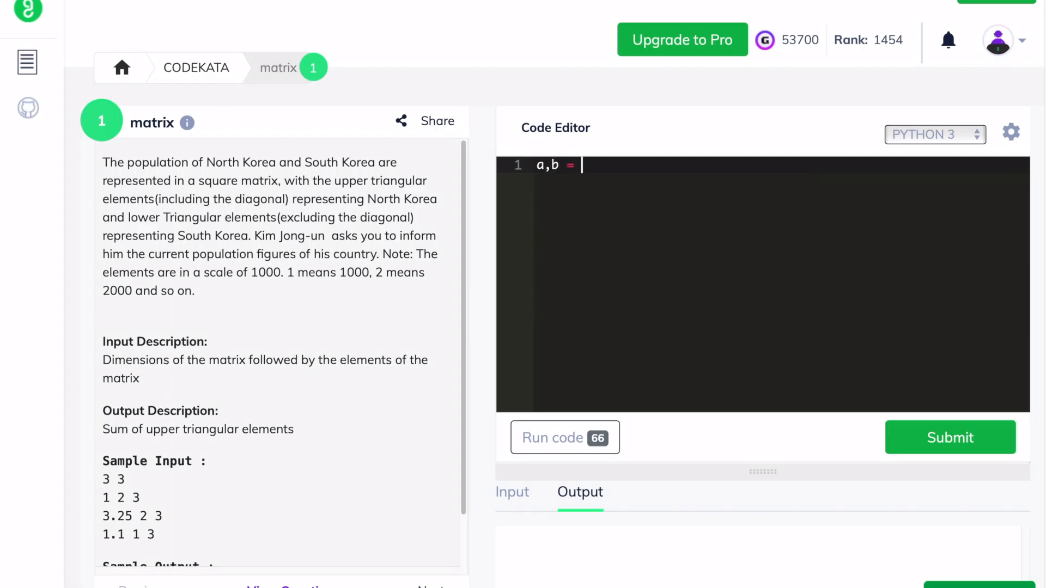
- Read a and b from input.split() and initialise arr = [] and count = 0
{"action": "type", "text": "map"}
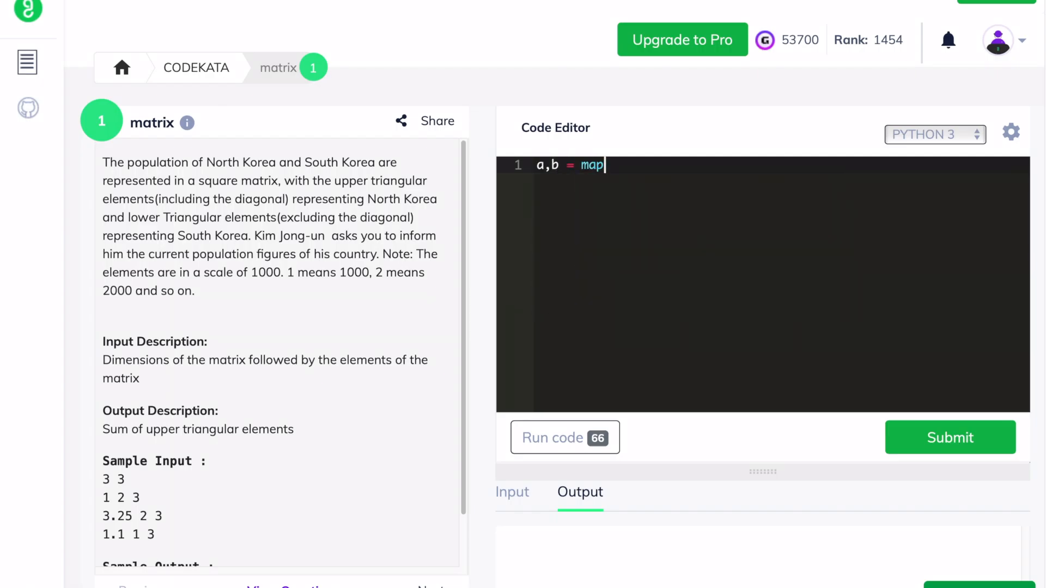
{"action": "type", "text": "(int,input"}
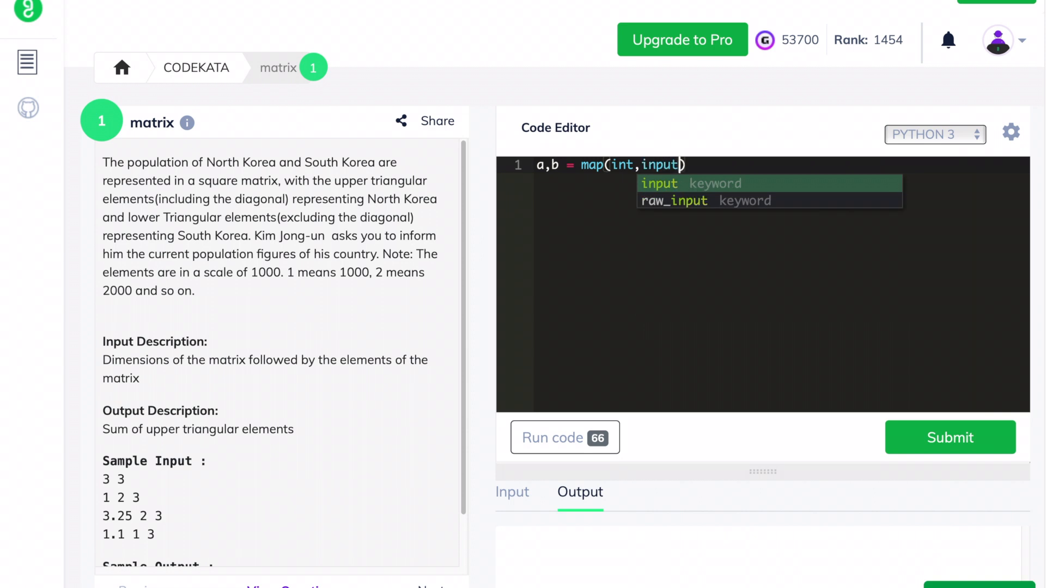
{"action": "type", "text": "().split("}
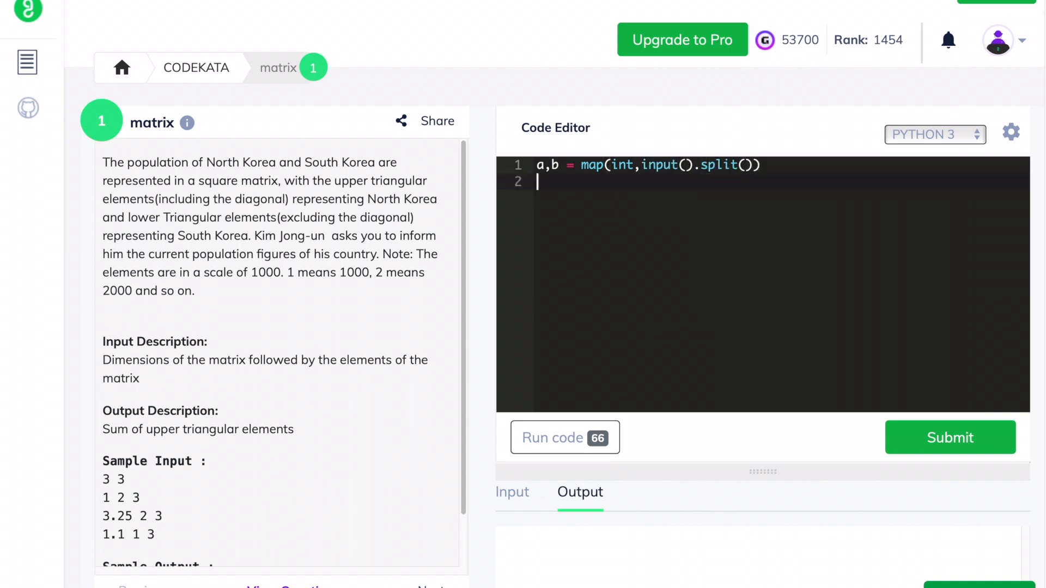
{"action": "type", "text": "arr = []"}
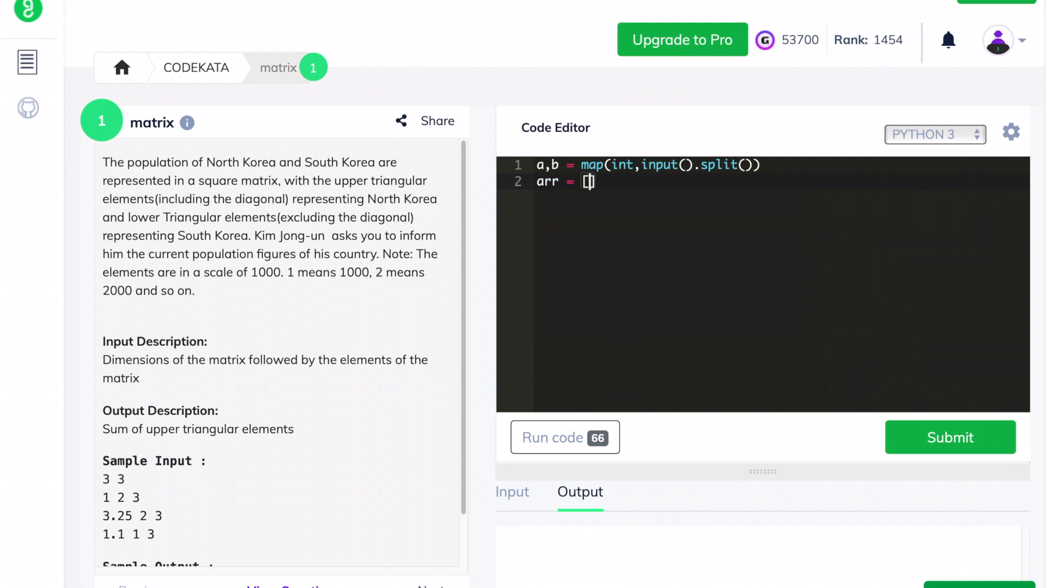
{"action": "type", "text": "count"}
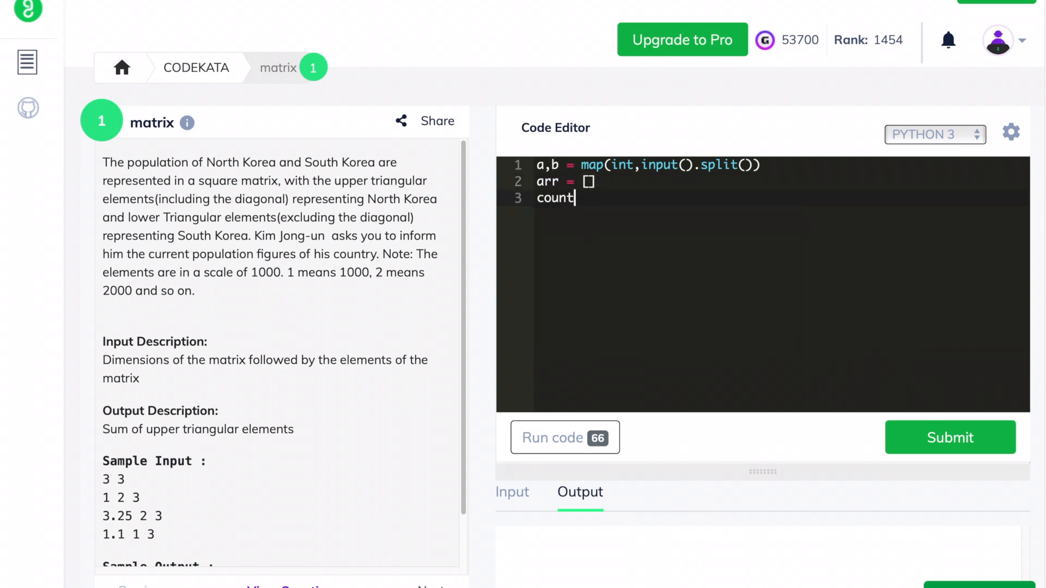
{"action": "type", "text": "="}
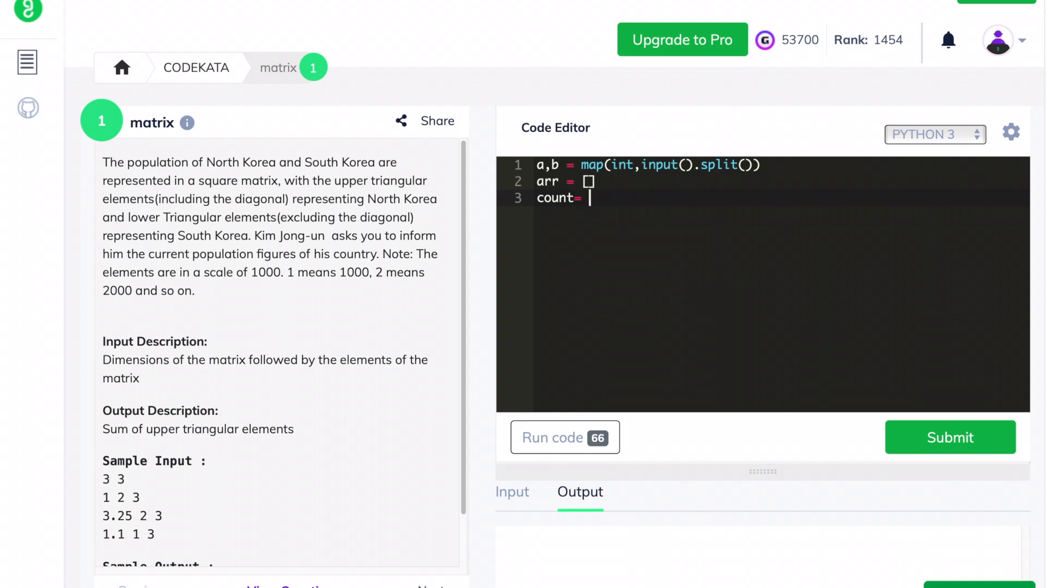
{"action": "type", "text": "0"}
{"action": "type", "text": "ar = 0"}
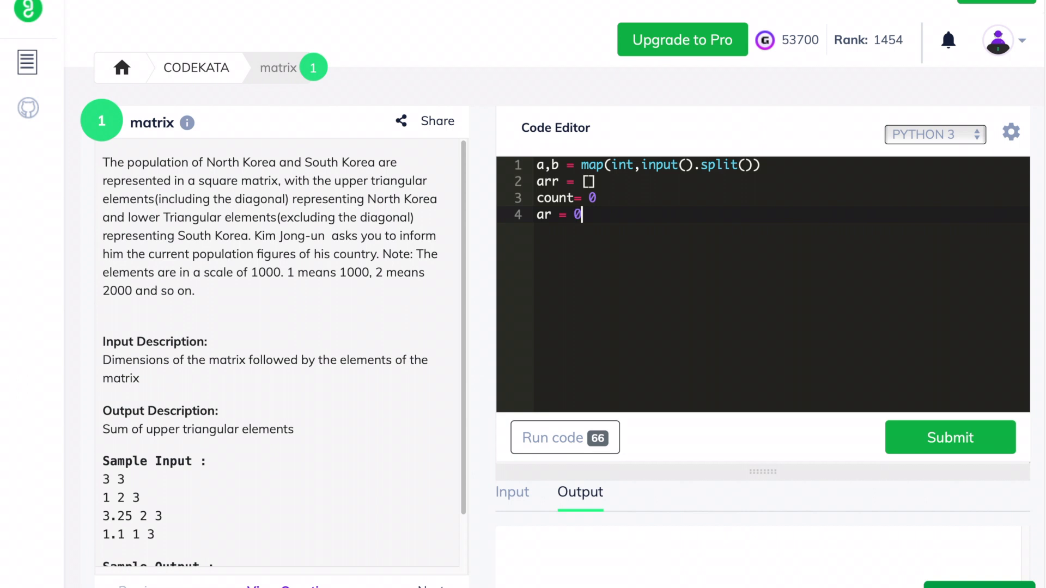
- Loop over range(a), appending each input row to arr as a list of ints
{"action": "type", "text": "for i"}
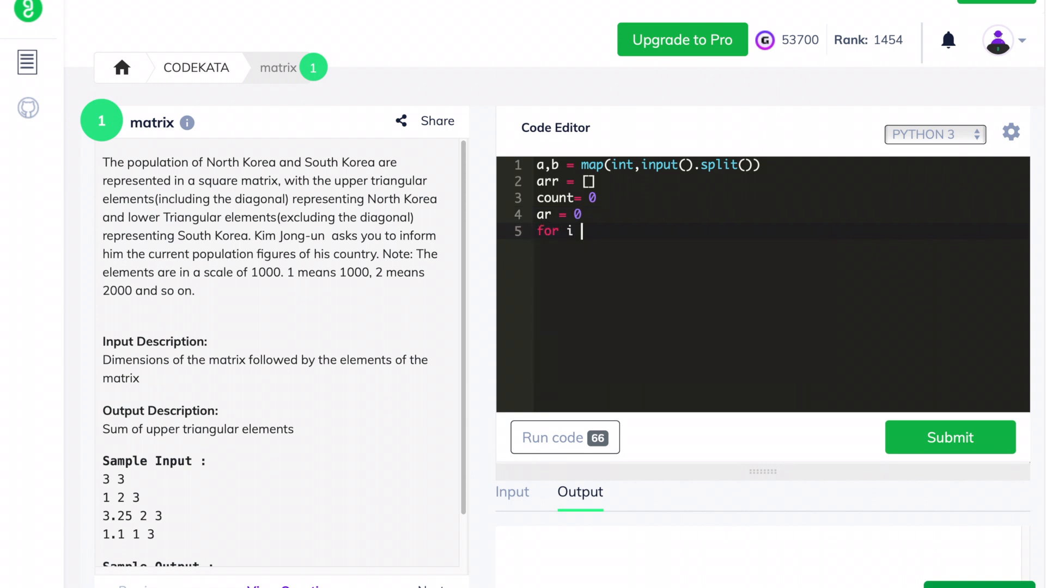
{"action": "type", "text": "in range"}
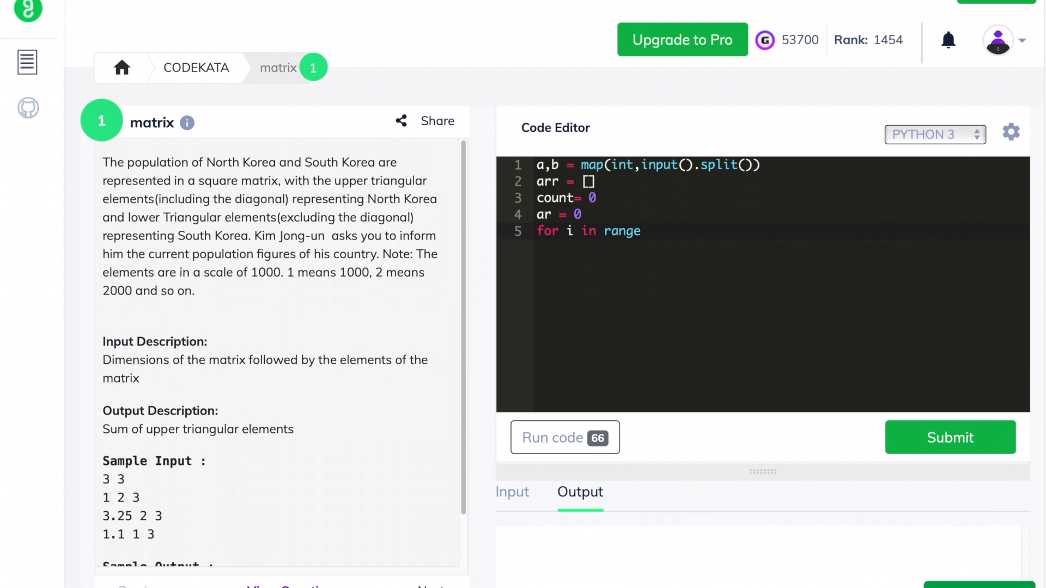
{"action": "type", "text": "(a)"}
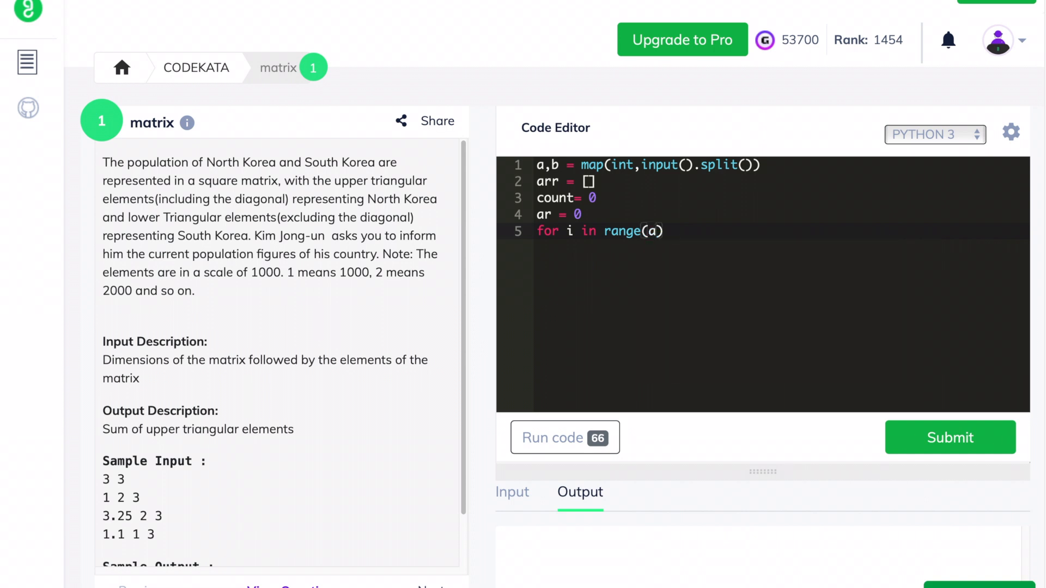
{"action": "type", "text": "arr.ap"}
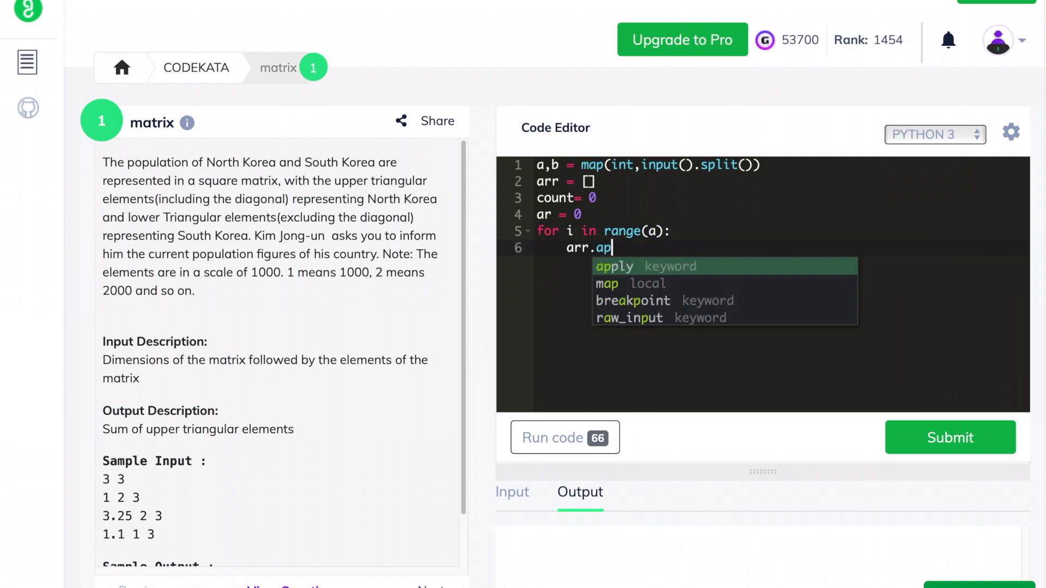
{"action": "type", "text": "pend(l"}
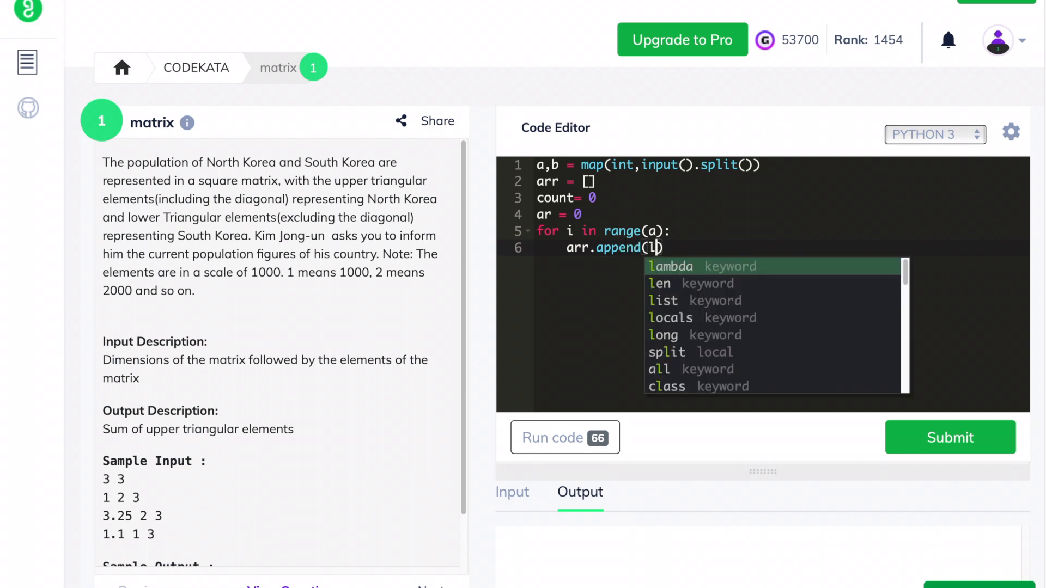
{"action": "type", "text": "ist(map(i"}
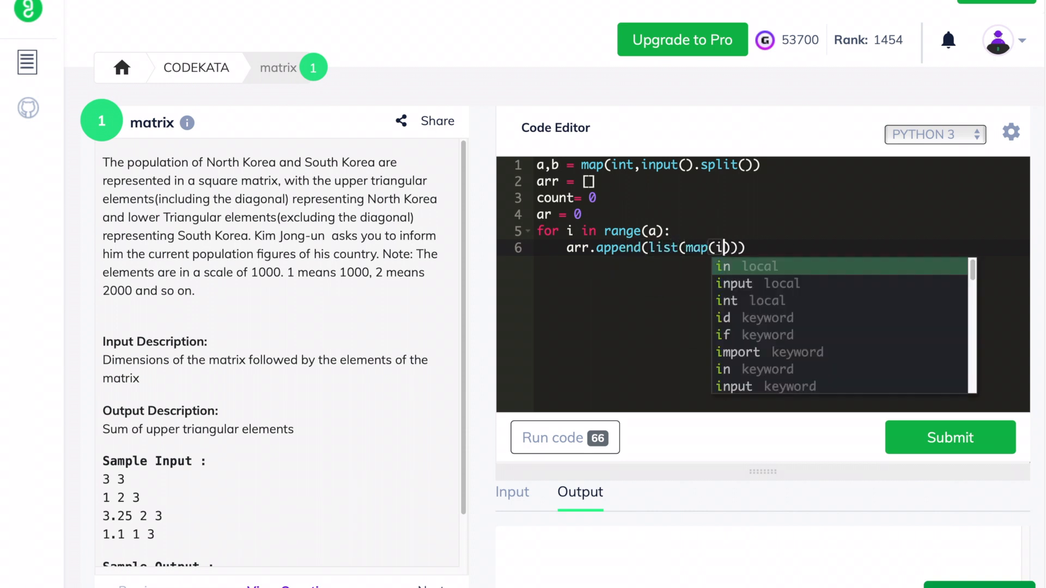
{"action": "type", "text": "nt,input()"}
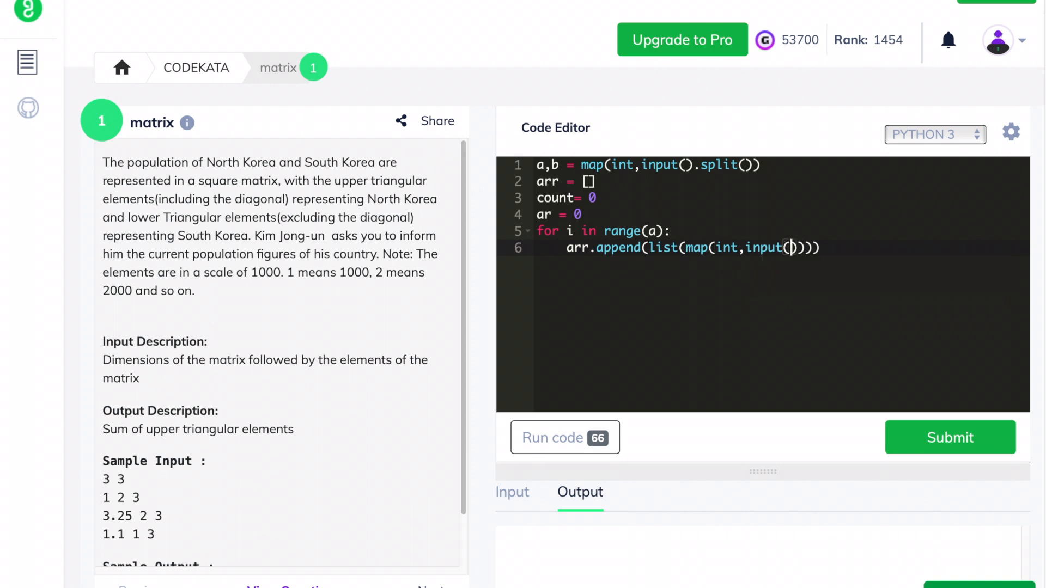
{"action": "type", "text": ".split()"}
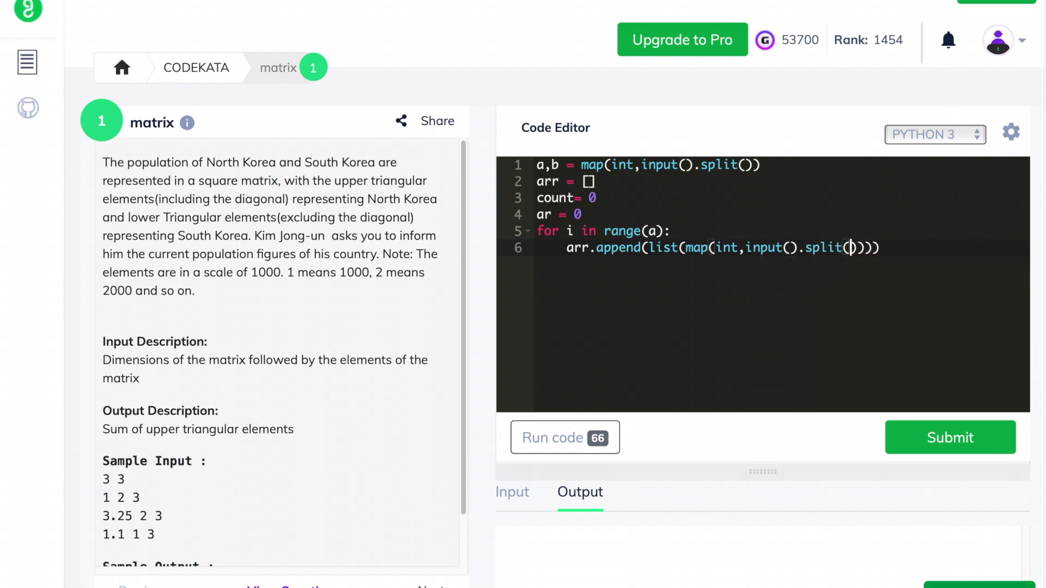
{"action": "key", "text": "Enter"}
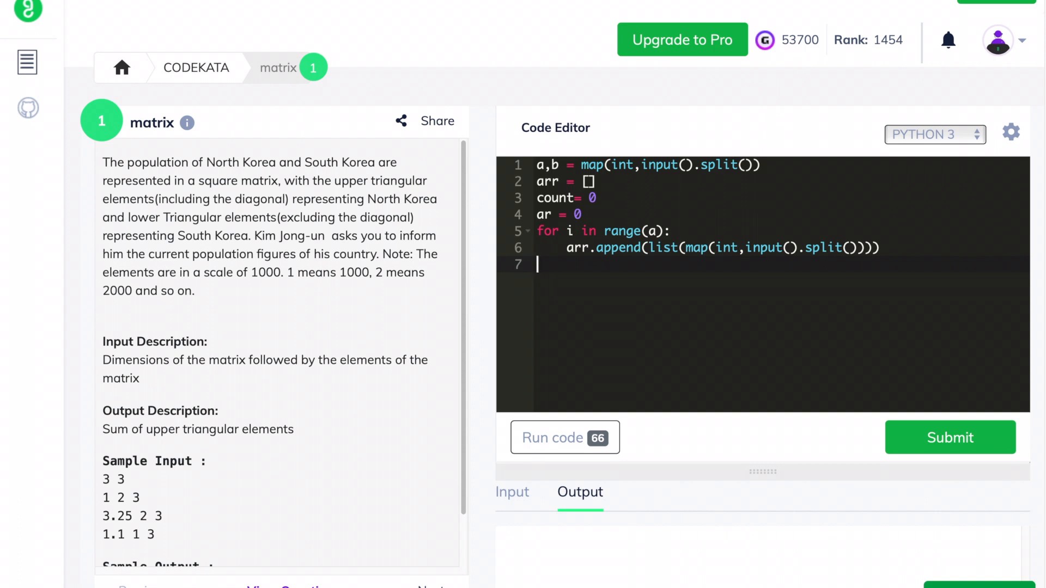
- Write nested loops: rows over range(a), columns over range(0+ar, b)
{"action": "type", "text": "for i in"}
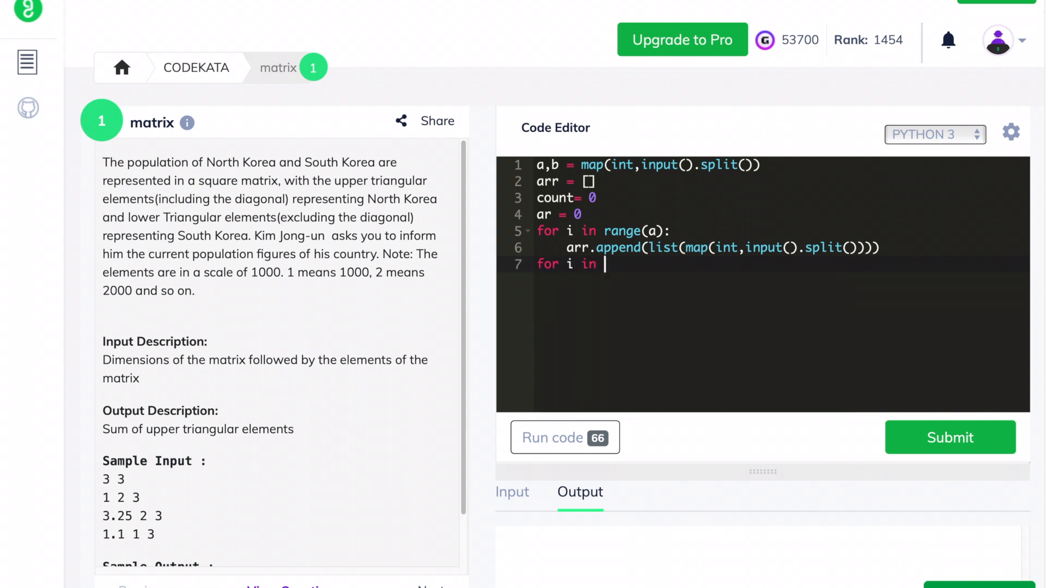
{"action": "type", "text": "range(a)"}
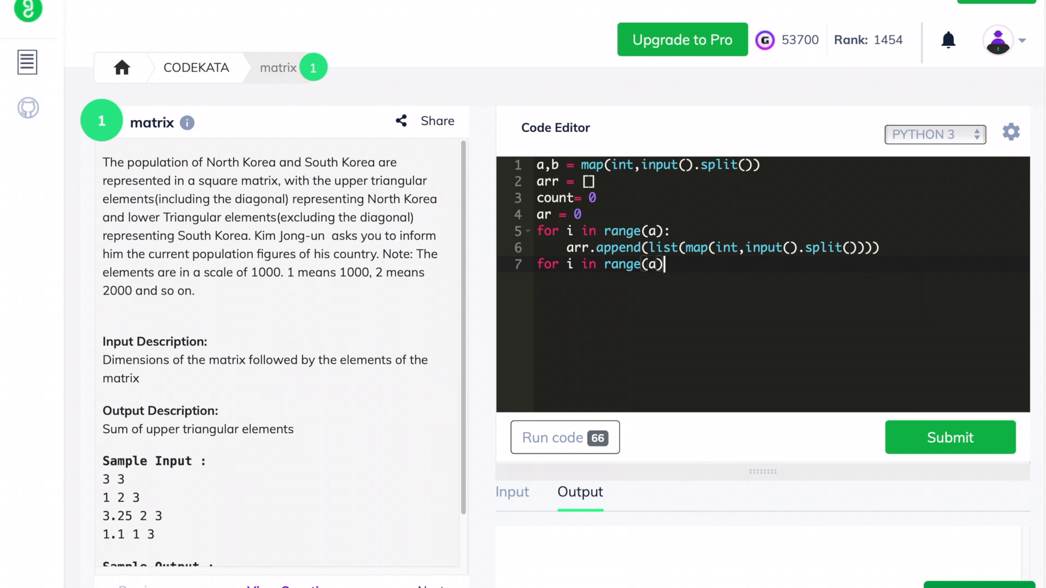
{"action": "key", "text": "Enter"}
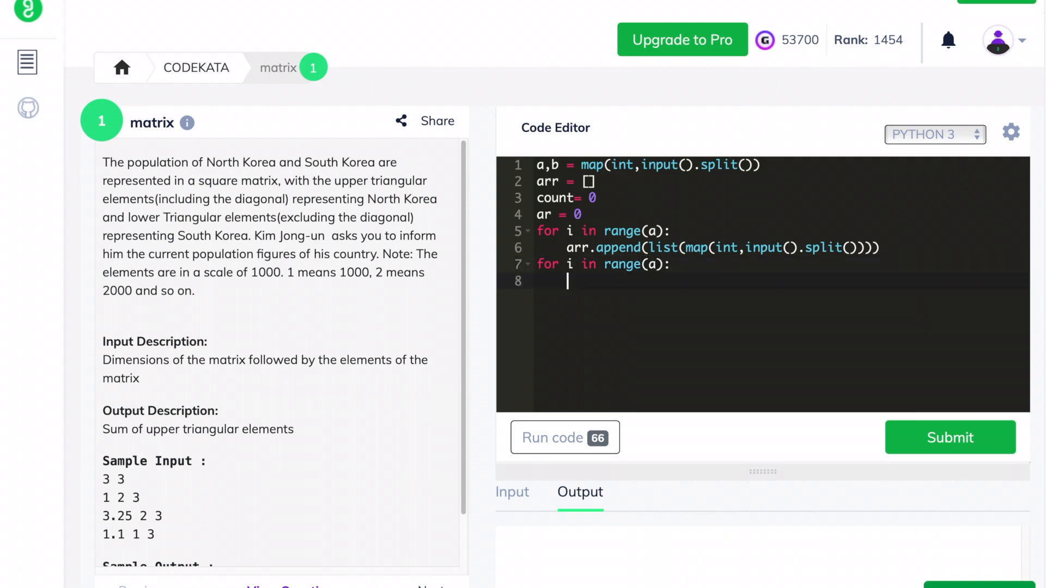
{"action": "type", "text": "for j in"}
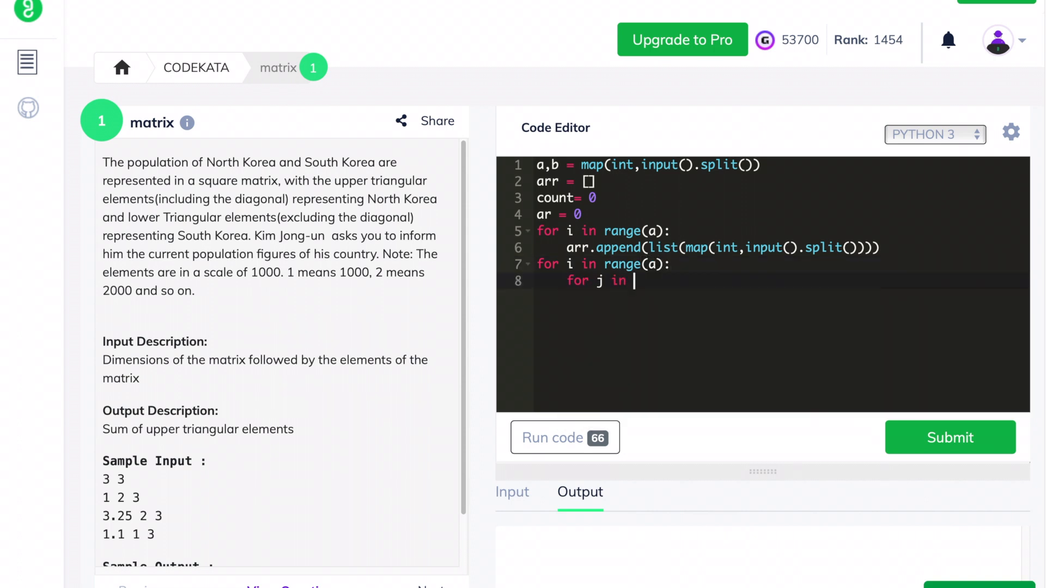
{"action": "type", "text": "range()"}
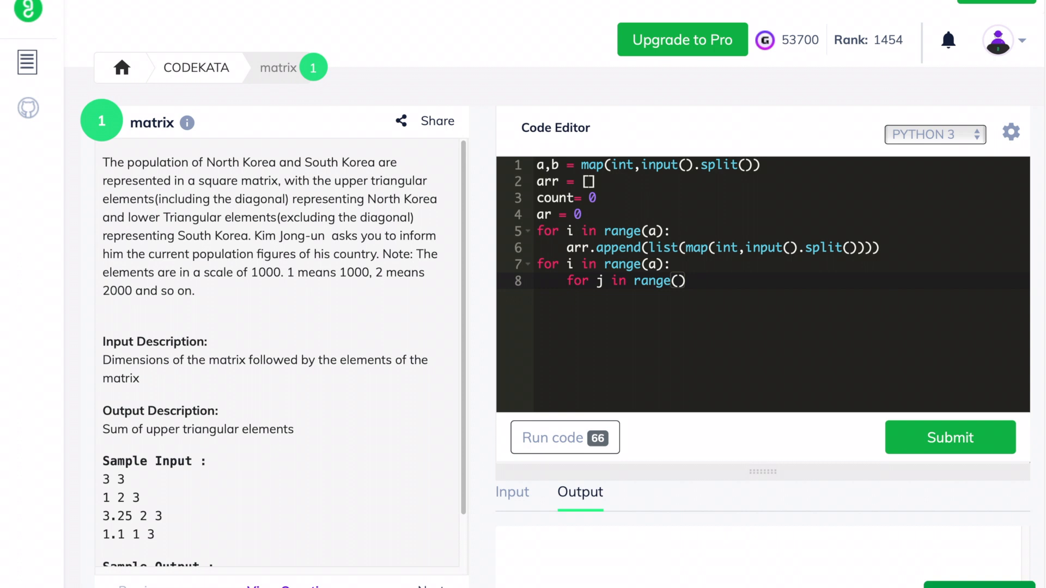
{"action": "type", "text": "0+a"}
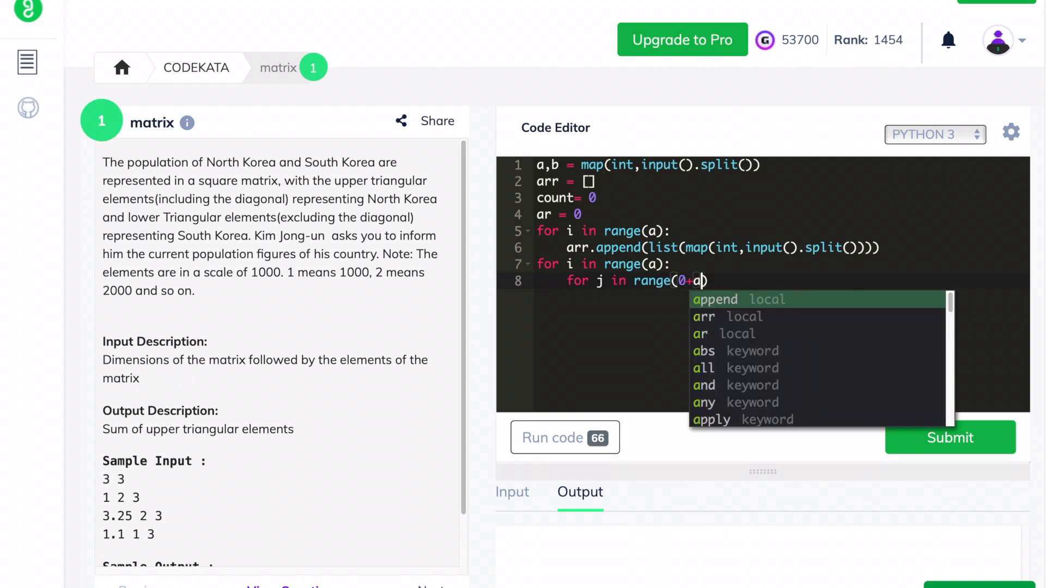
{"action": "type", "text": "r,"}
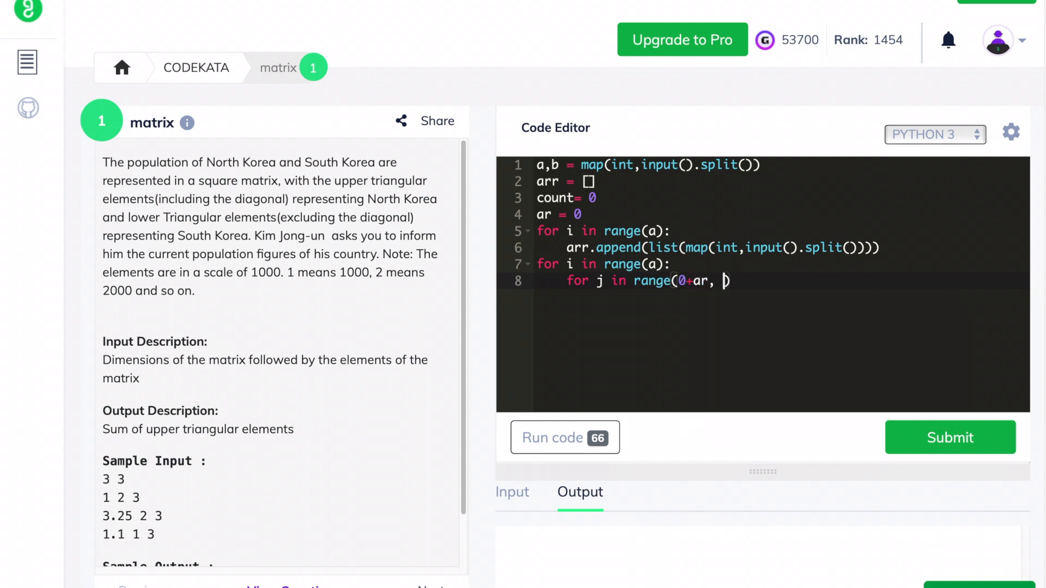
{"action": "type", "text": "b):"}
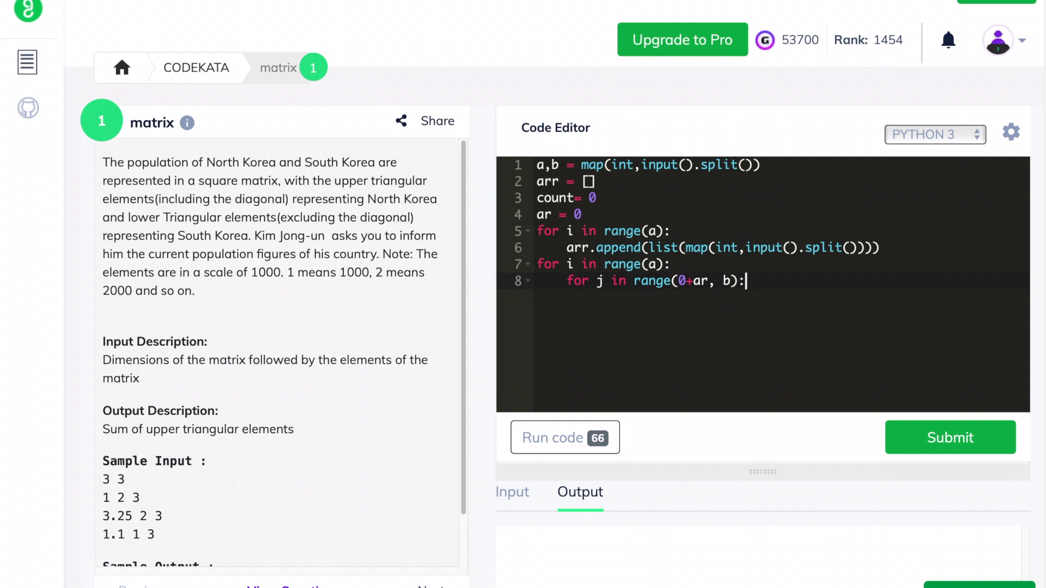
- Add count += arr[i][j] in the inner loop and ar += 1 after each row
{"action": "type", "text": "count +"}
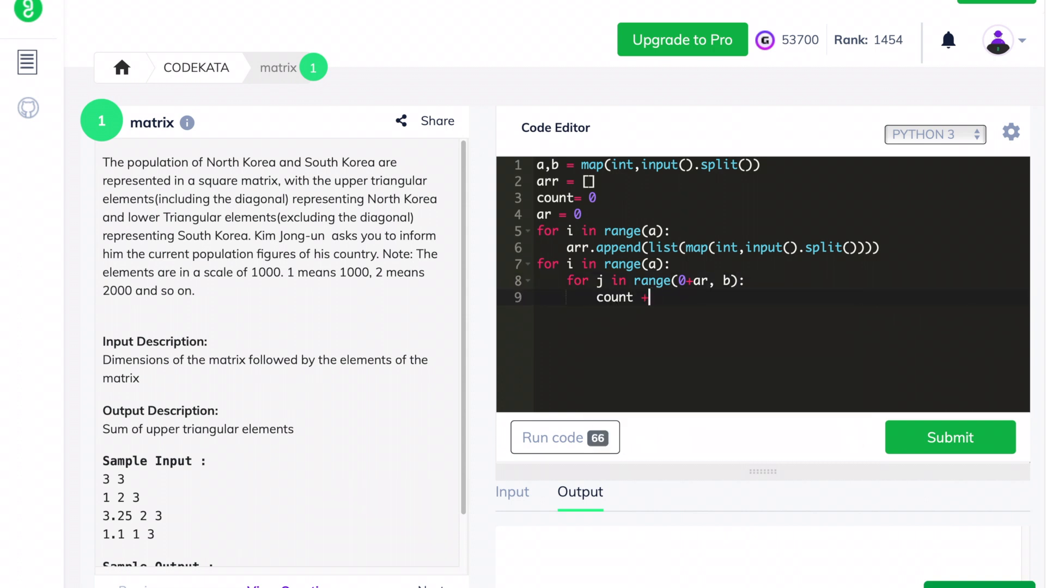
{"action": "type", "text": "= ar"}
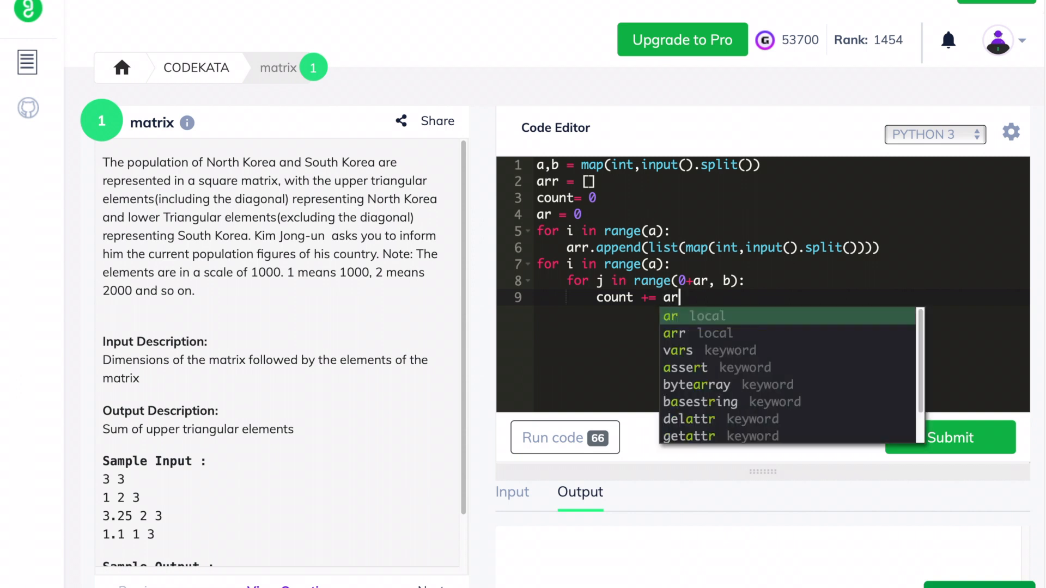
{"action": "type", "text": "r[i]"}
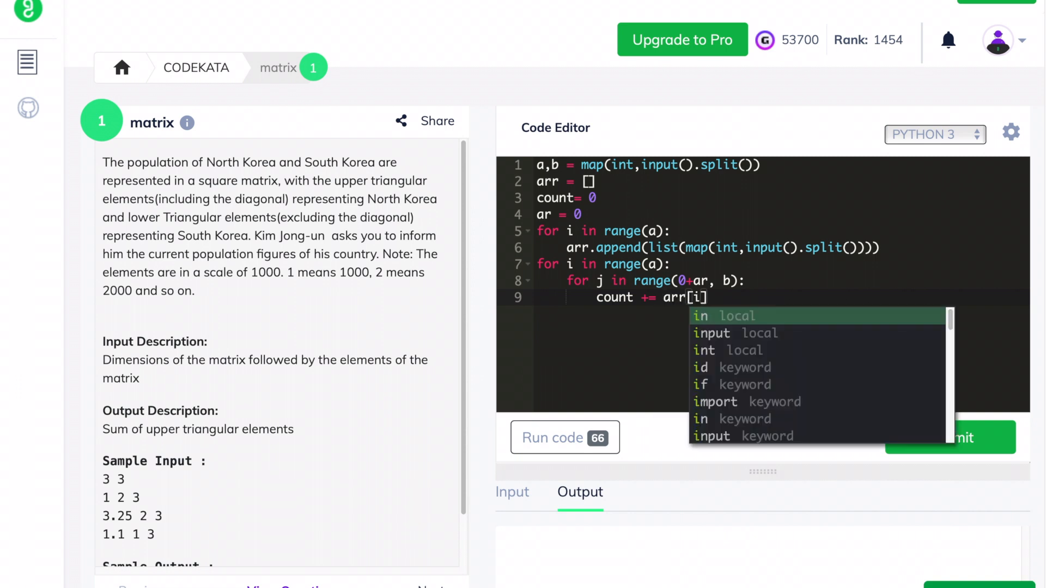
{"action": "type", "text": "[j]"}
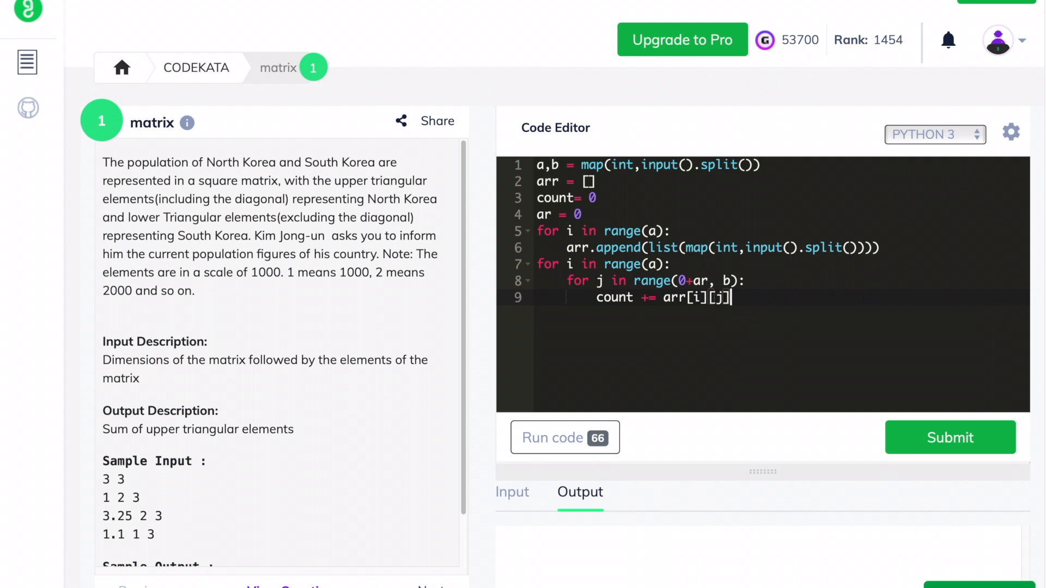
{"action": "key", "text": "Enter"}
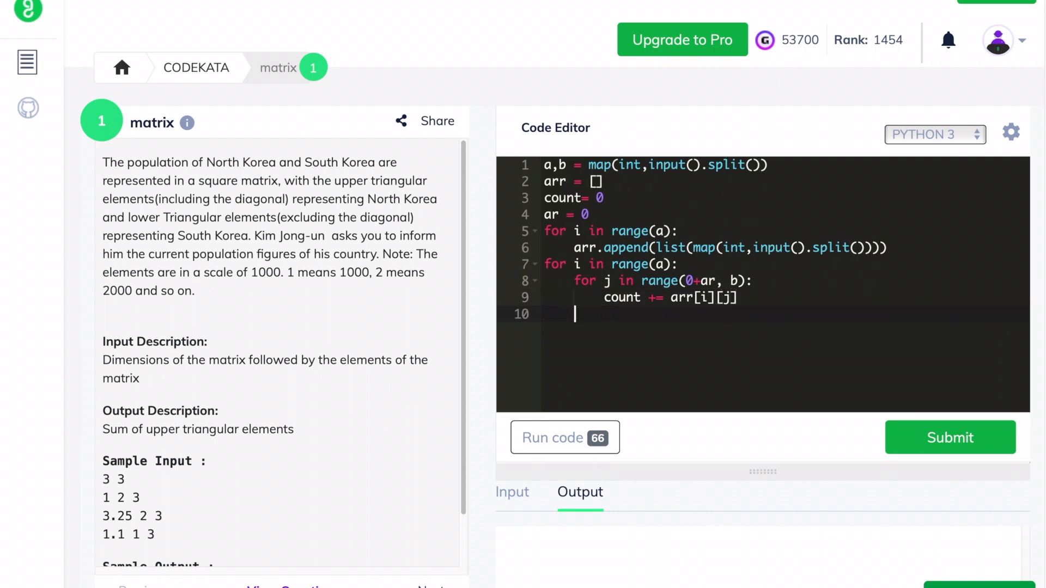
{"action": "type", "text": "ar += 1"}
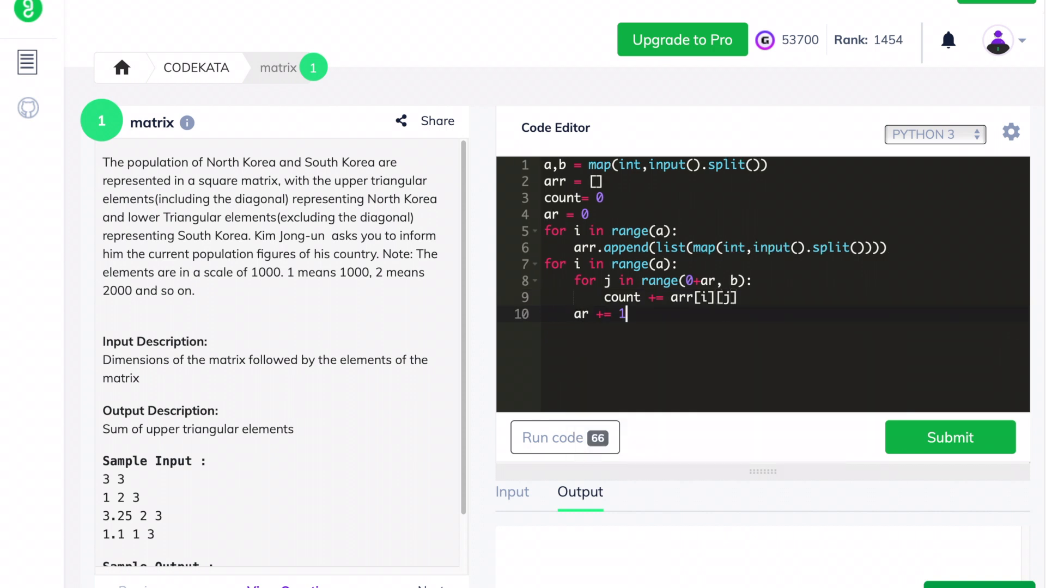
{"action": "key", "text": "Enter"}
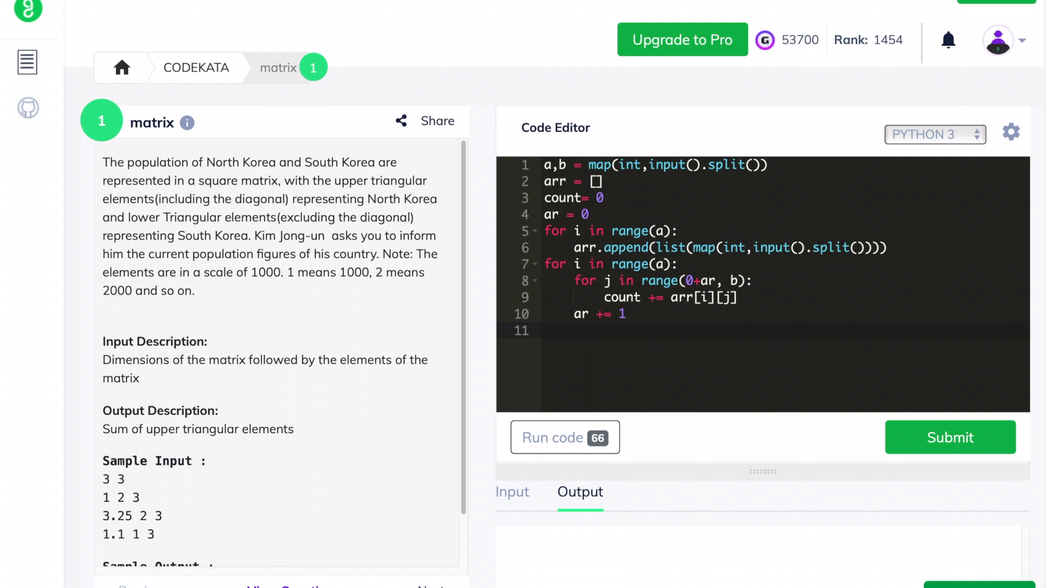
{"action": "type", "text": "print("}
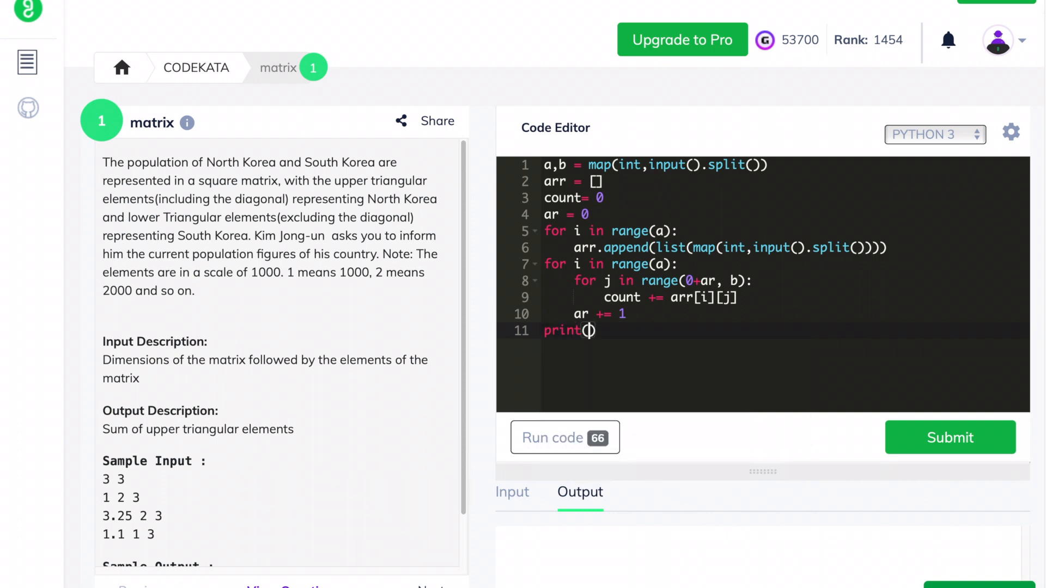
- Print int(count*1000), switch row parsing from int to float, and submit the solution
{"action": "type", "text": "c"}
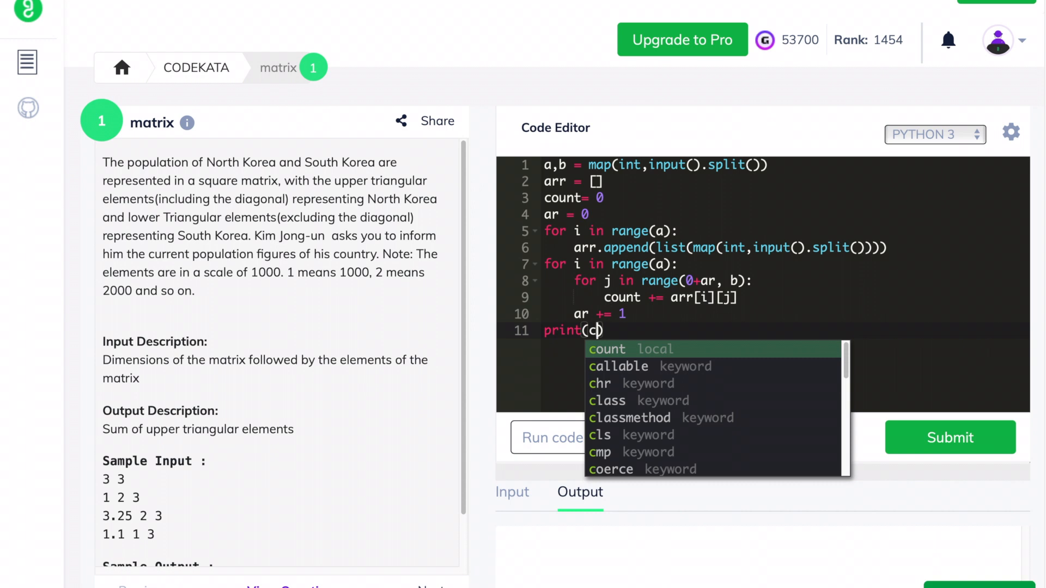
{"action": "type", "text": "int("}
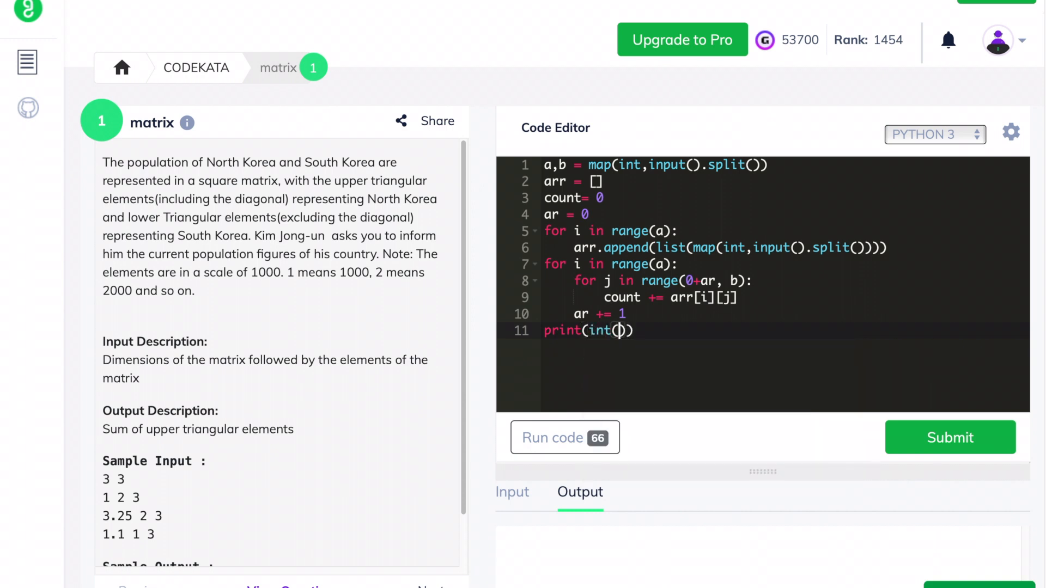
{"action": "type", "text": "count"}
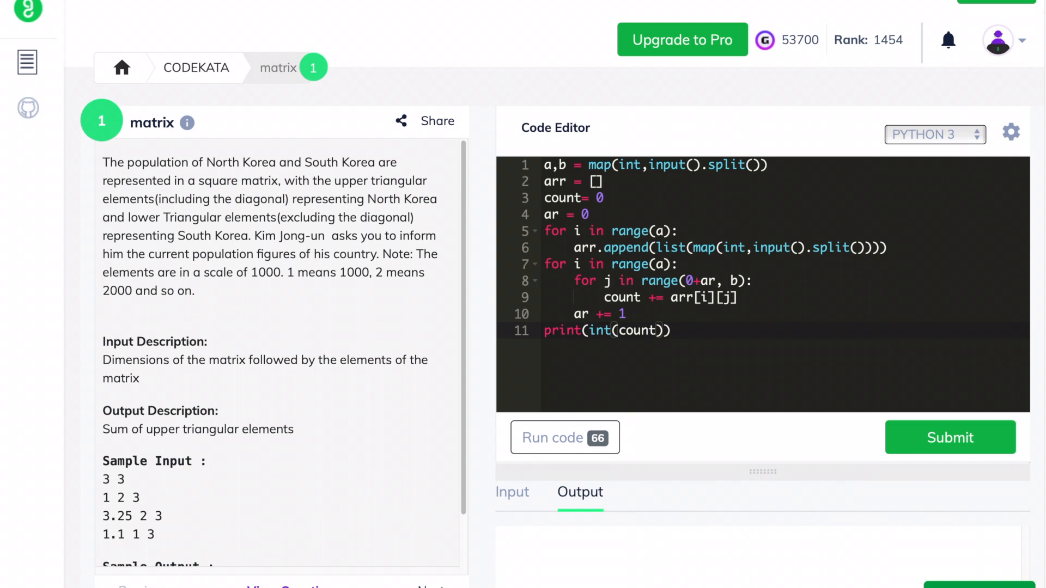
{"action": "type", "text": "*1000"}
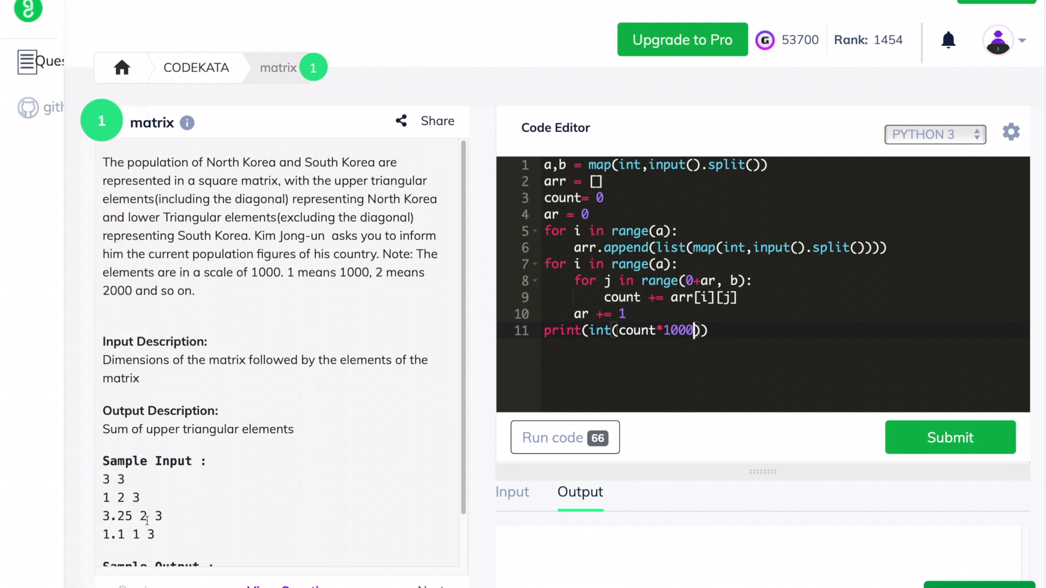
{"action": "double_click", "coordinate": [118, 517]}
{"action": "type", "text": "floa"}
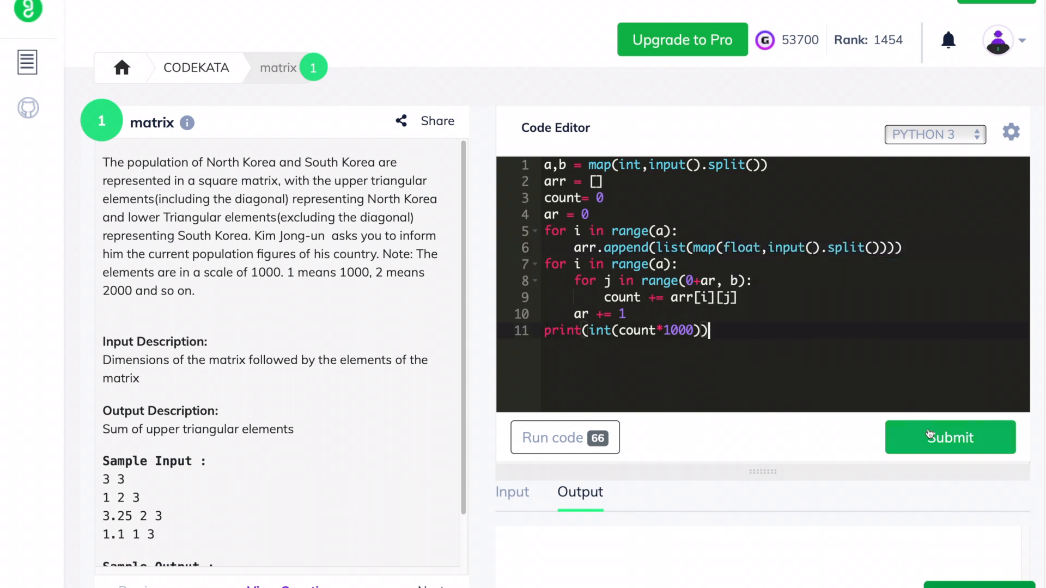
{"action": "left_click", "coordinate": [950, 438]}
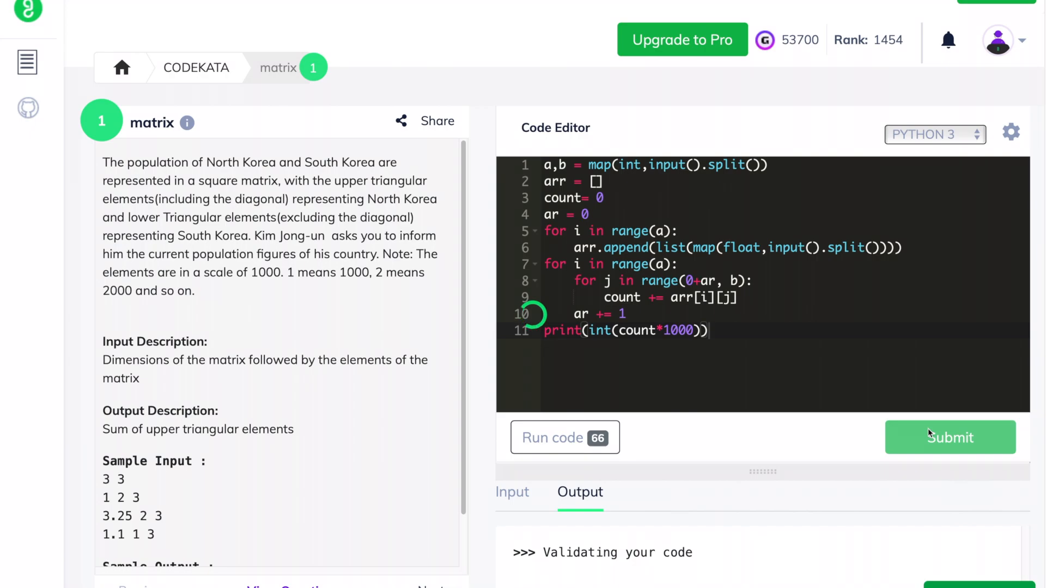